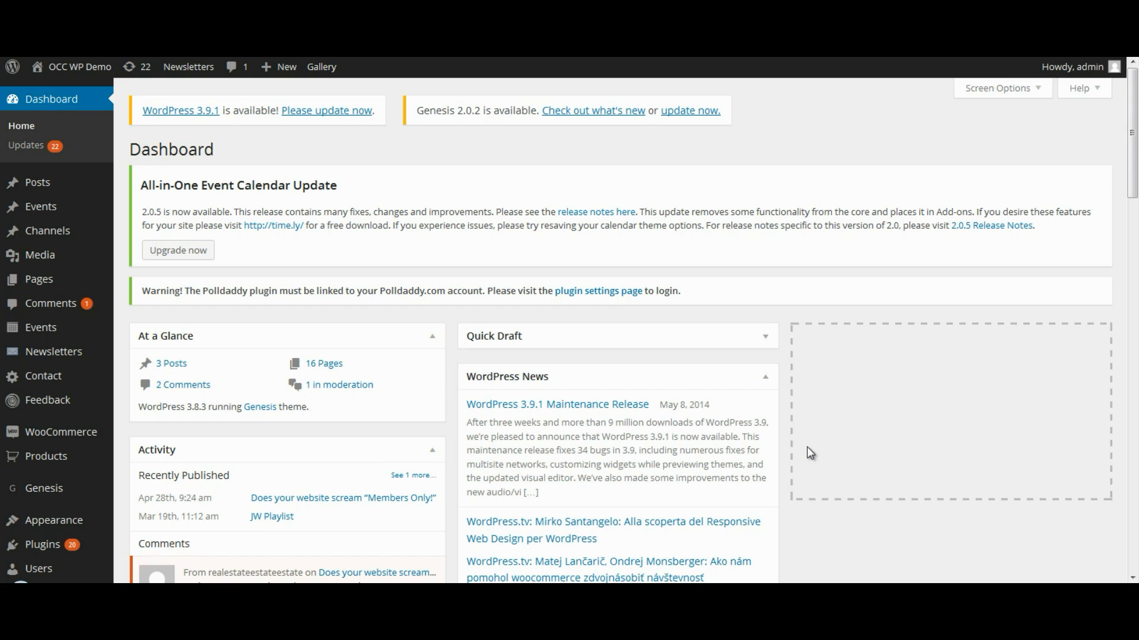
mouse_move(249, 236)
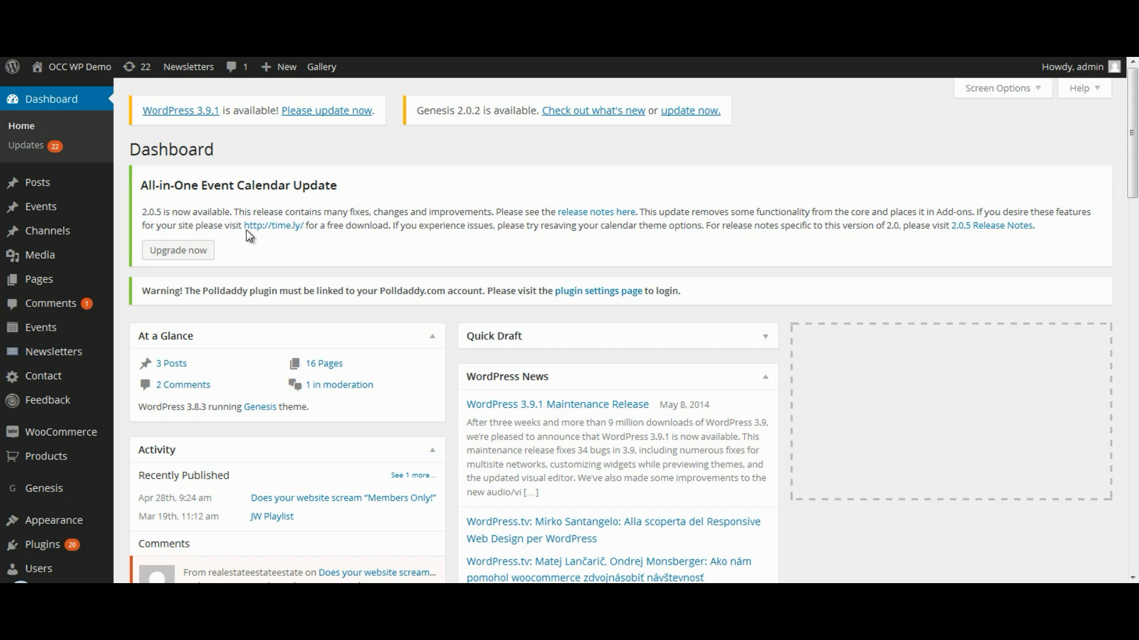
mouse_move(1016, 166)
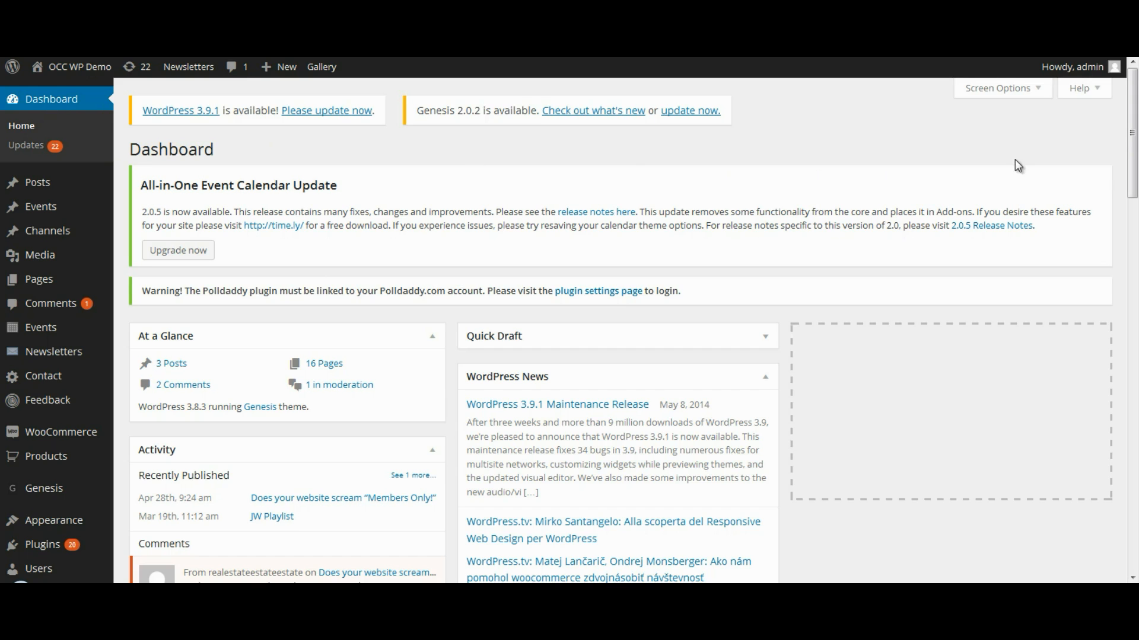
- Go to AAM Access Control, showing the Administrator role's settings and the roles list
scroll(down, 3)
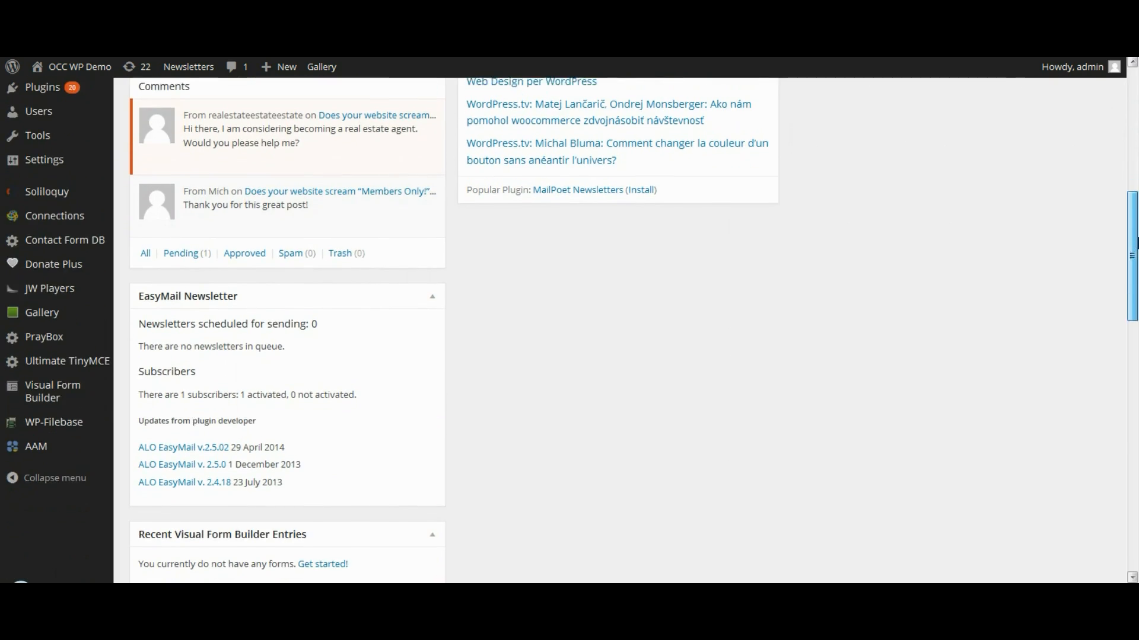
mouse_move(35, 443)
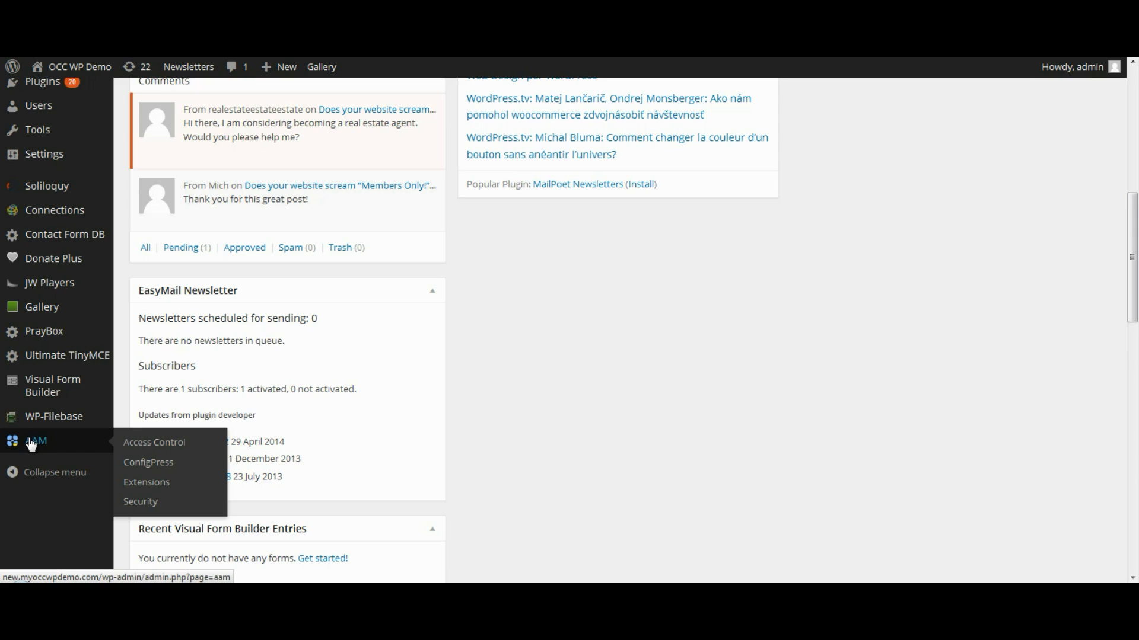
mouse_move(154, 442)
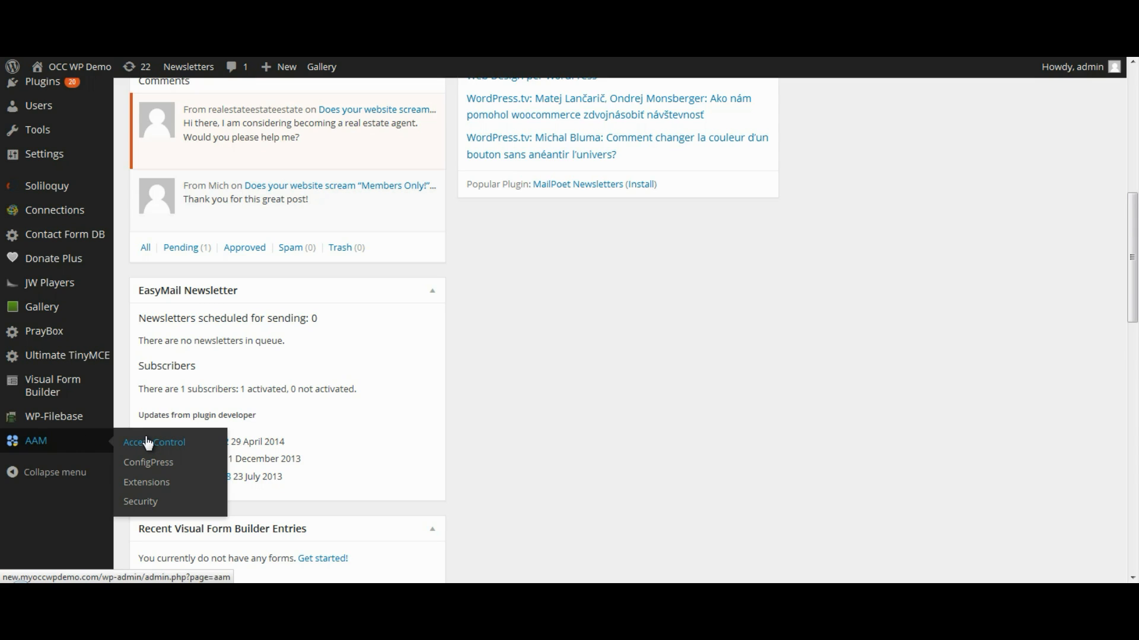
click(153, 443)
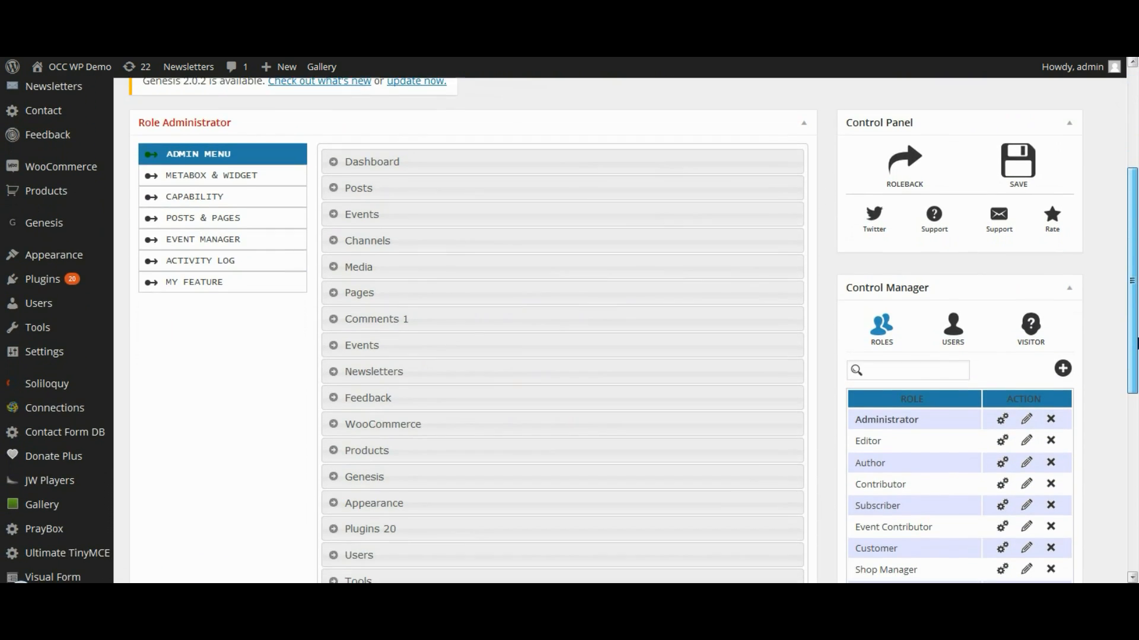
scroll(down, 3)
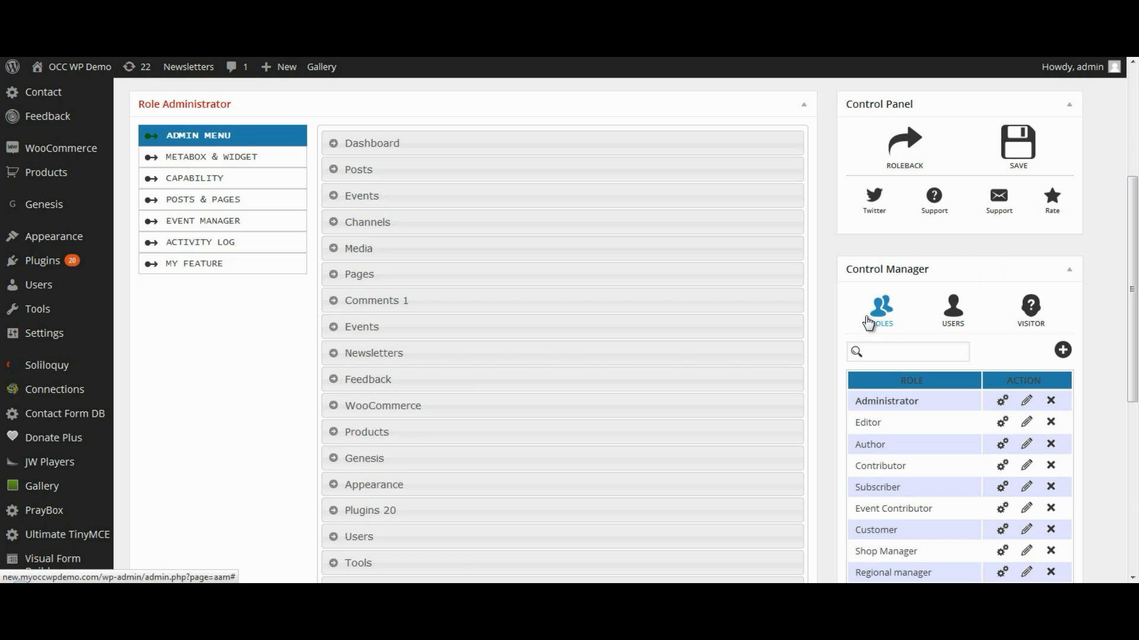
mouse_move(877, 322)
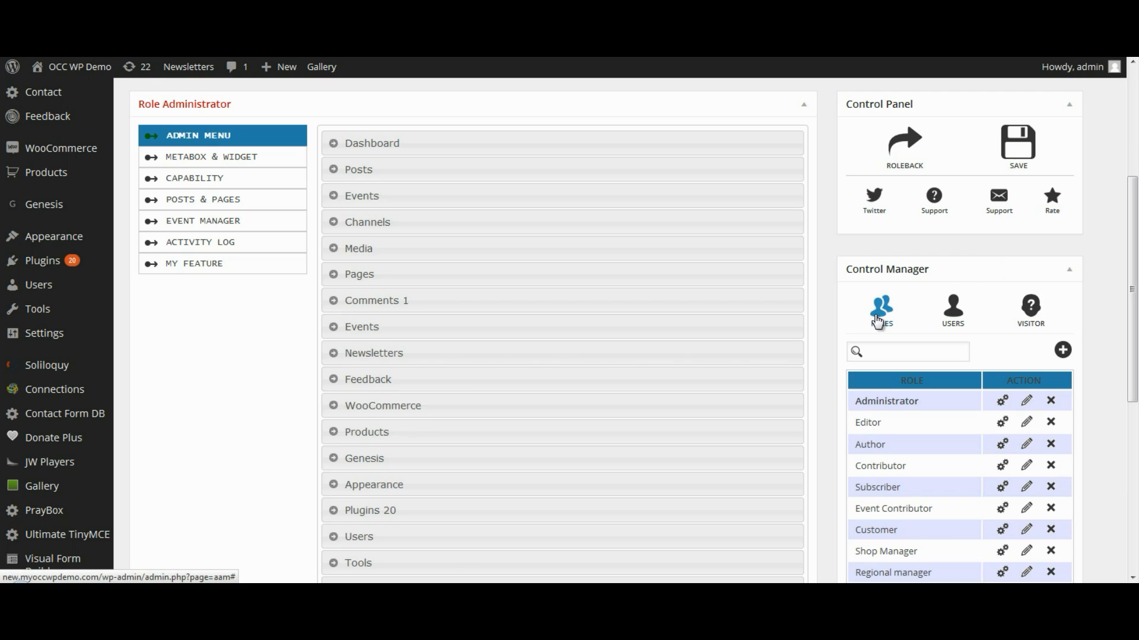
mouse_move(1062, 350)
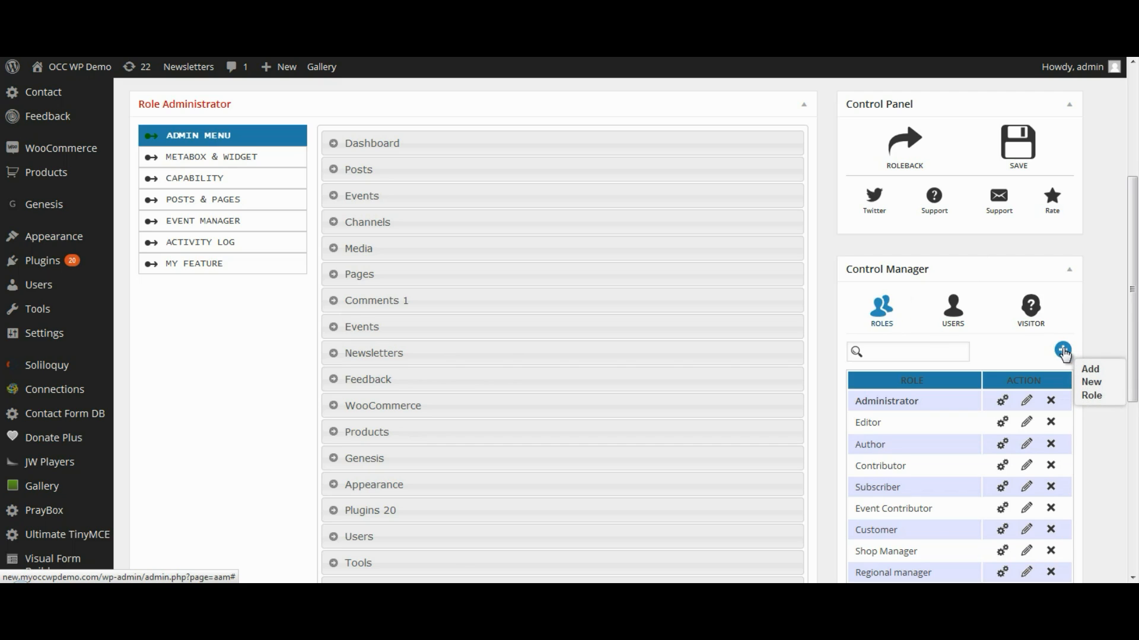
- Add a role named 'Test Manager' that inherits Administrator capabilities
click(1061, 351)
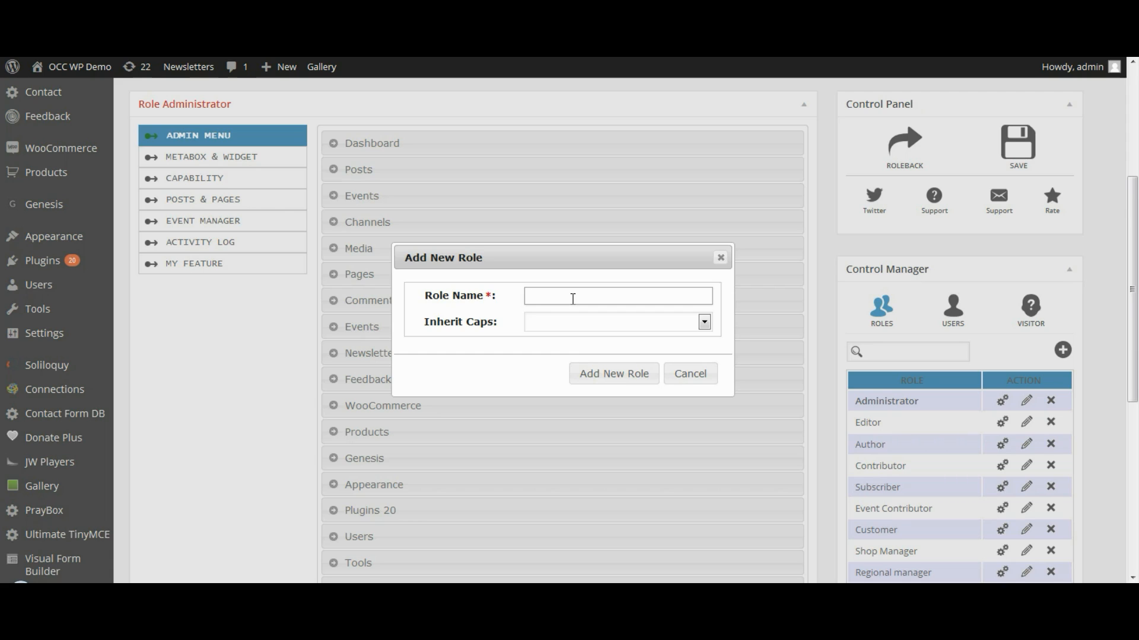
click(617, 295)
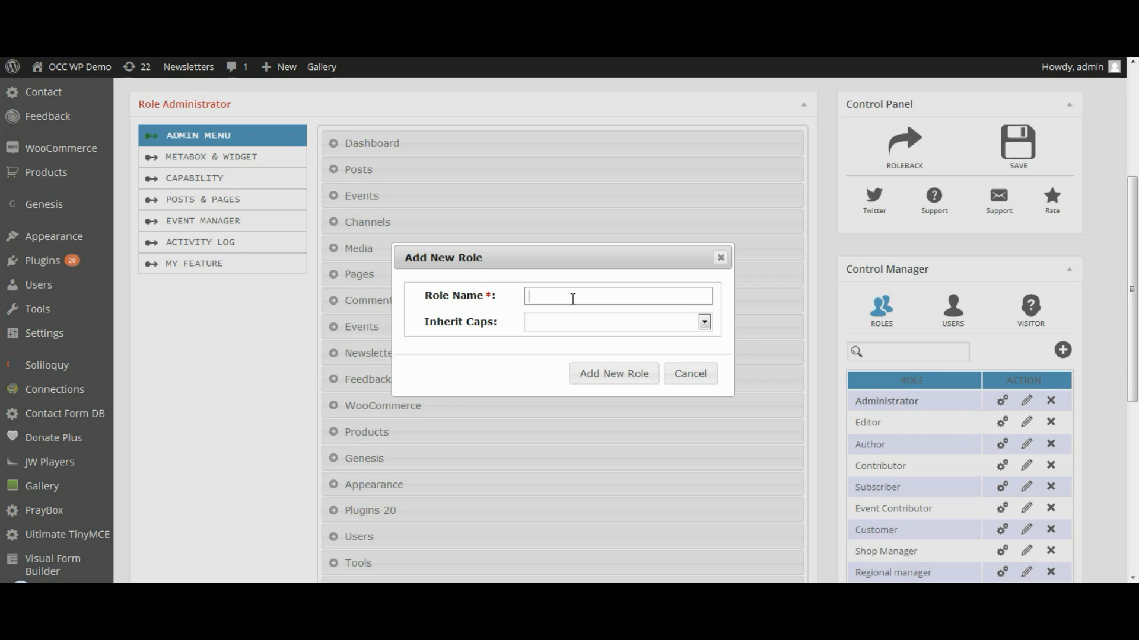
text(Test Manager)
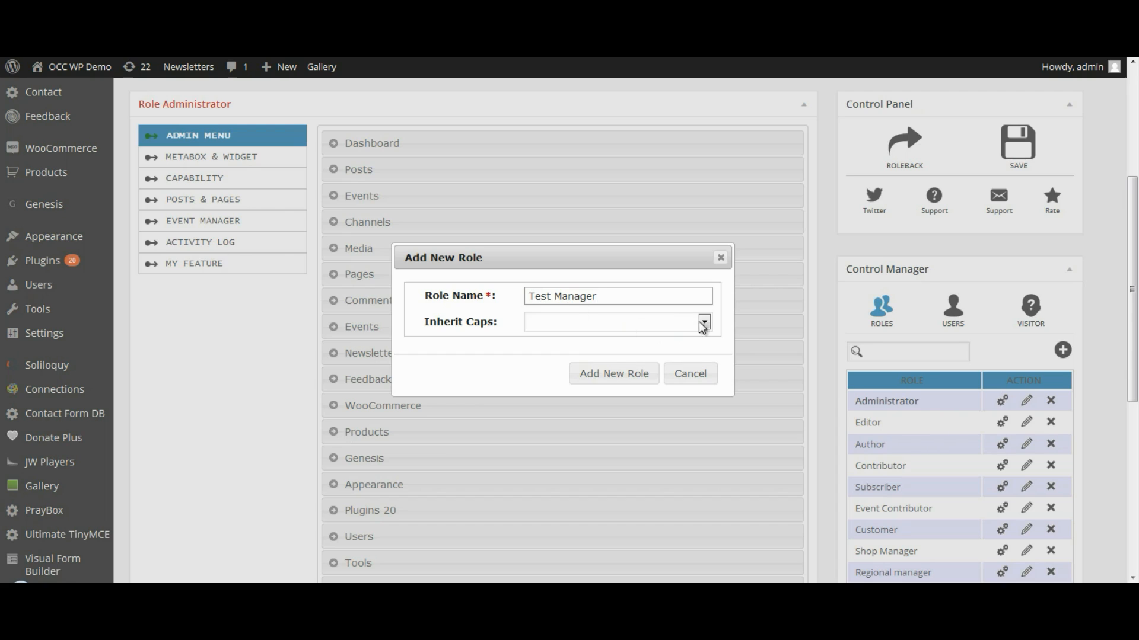
click(701, 321)
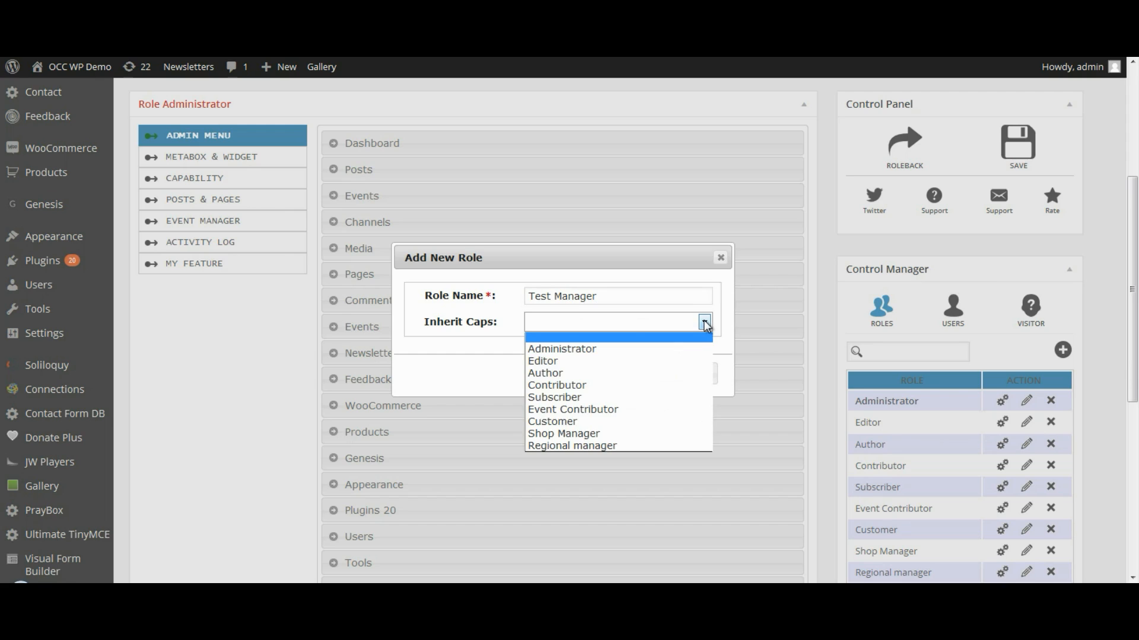
mouse_move(563, 433)
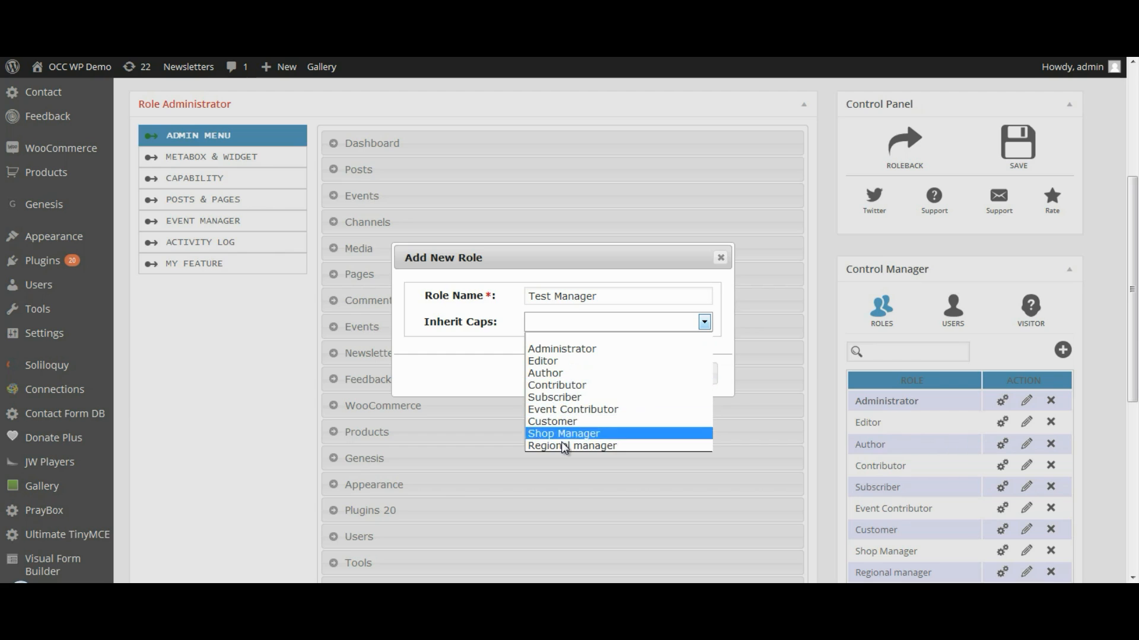
mouse_move(543, 361)
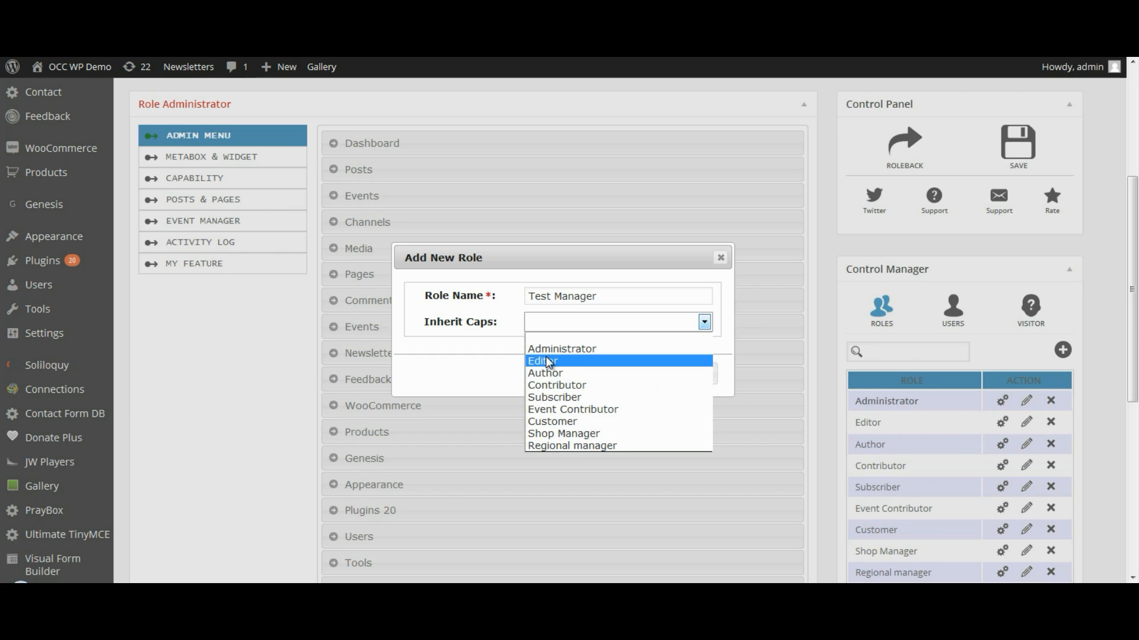
mouse_move(560, 349)
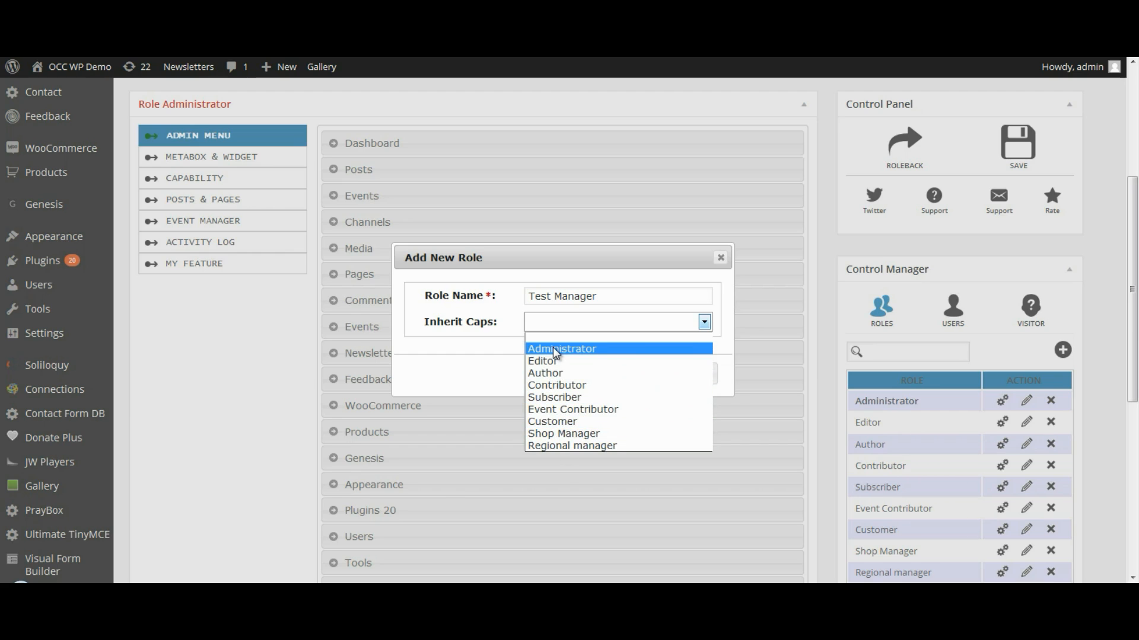
click(560, 349)
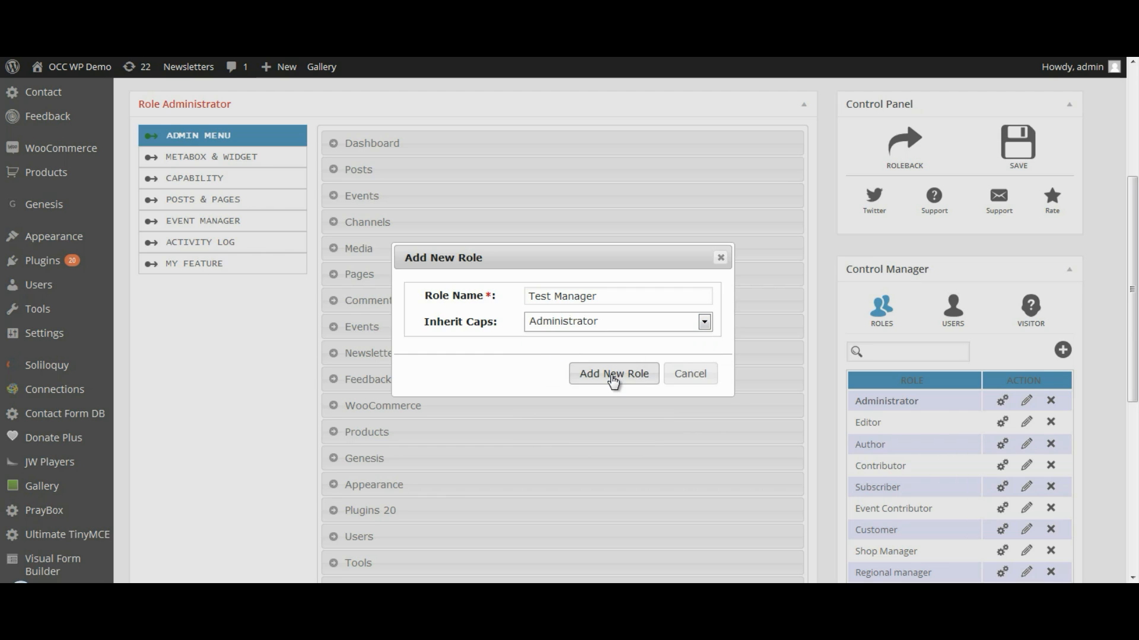
click(613, 373)
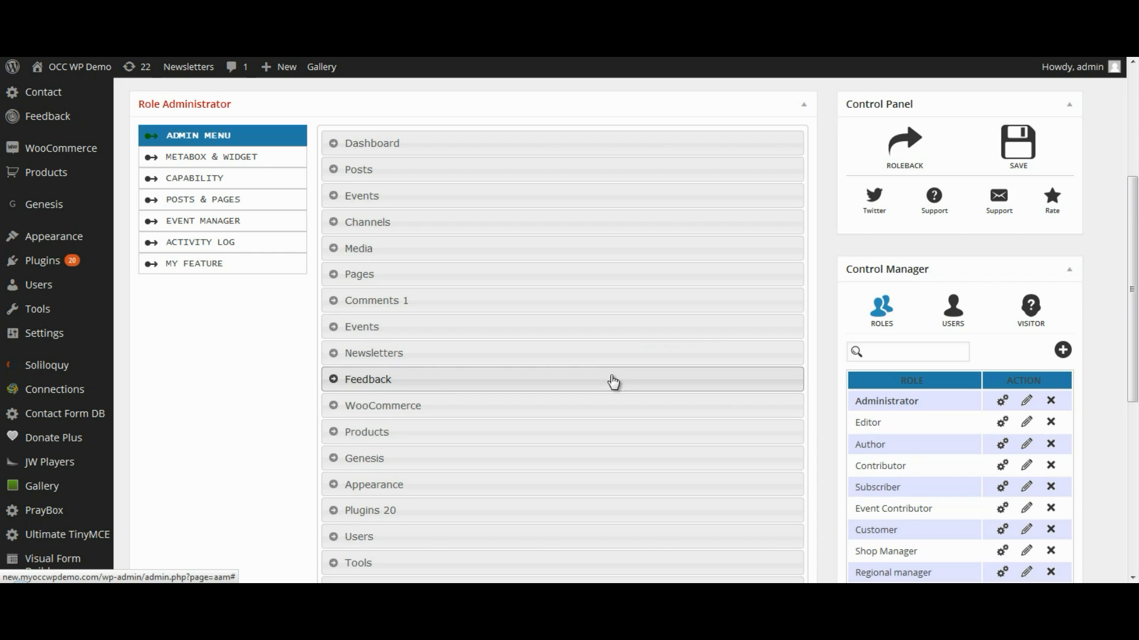
- Scroll the Control Manager list to find Test Manager at the bottom
scroll(down, 3)
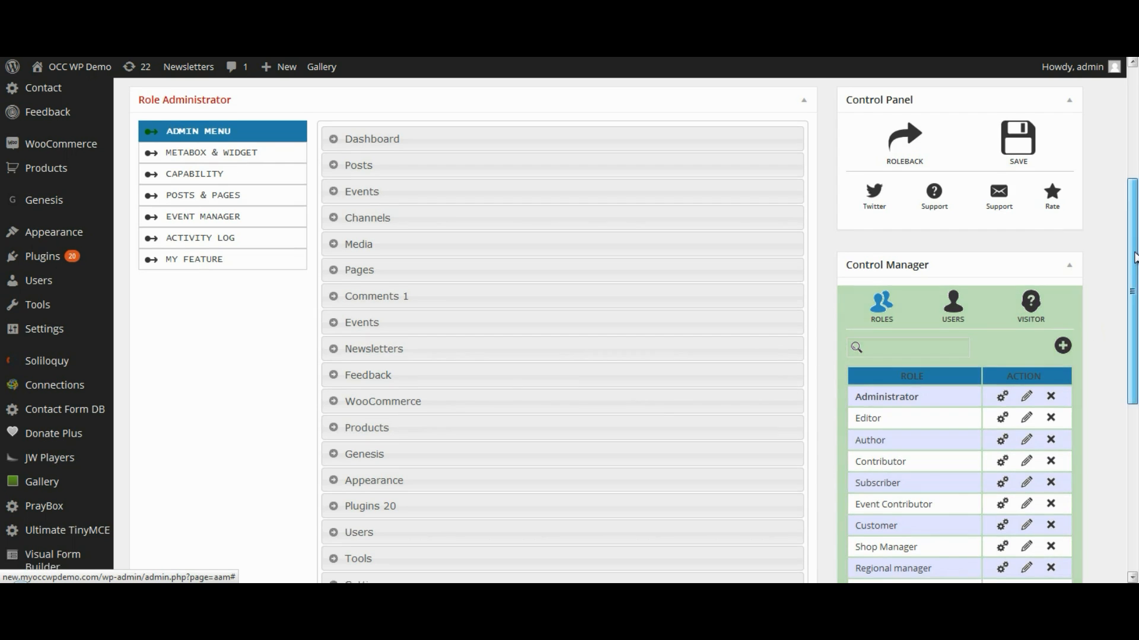
scroll(down, 3)
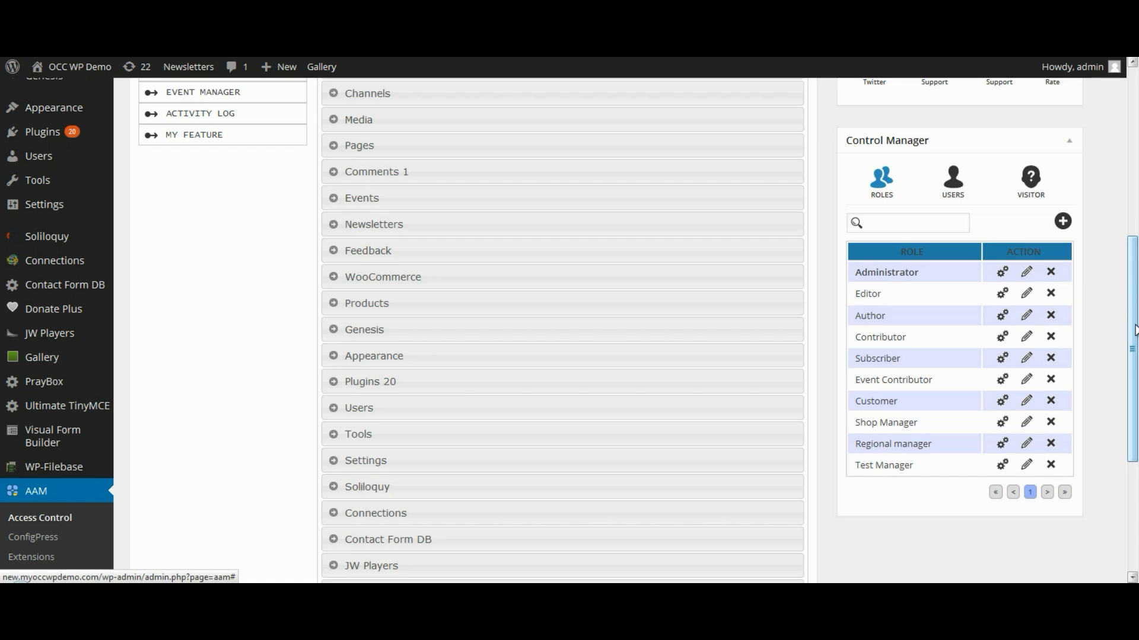
mouse_move(926, 470)
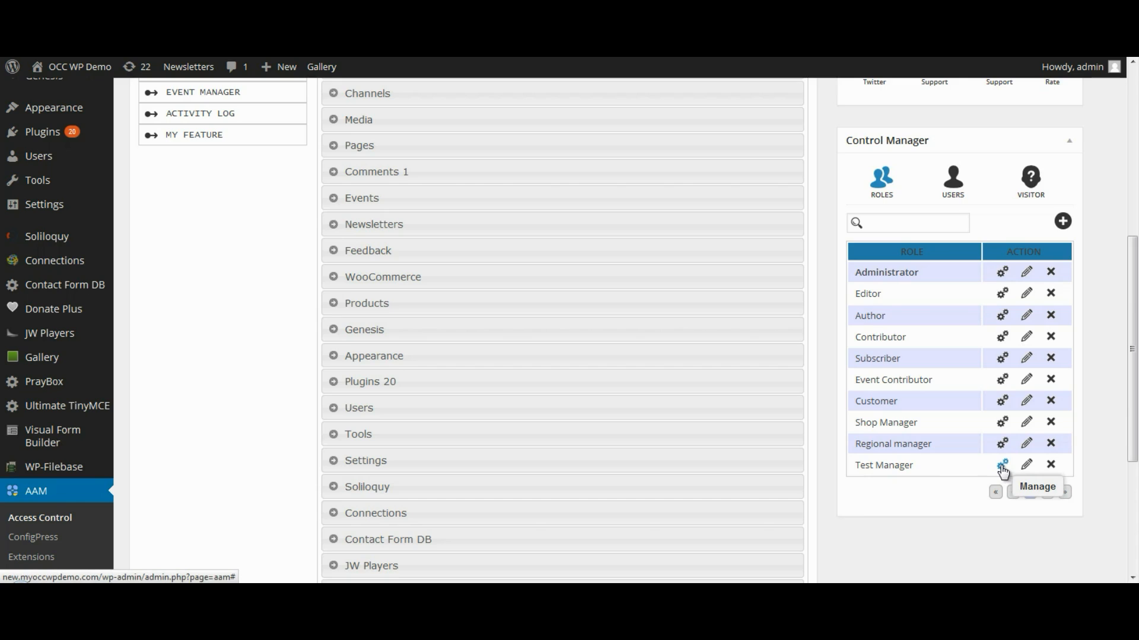
- Open the Test Manager role's settings via its Manage gear icon
click(1002, 464)
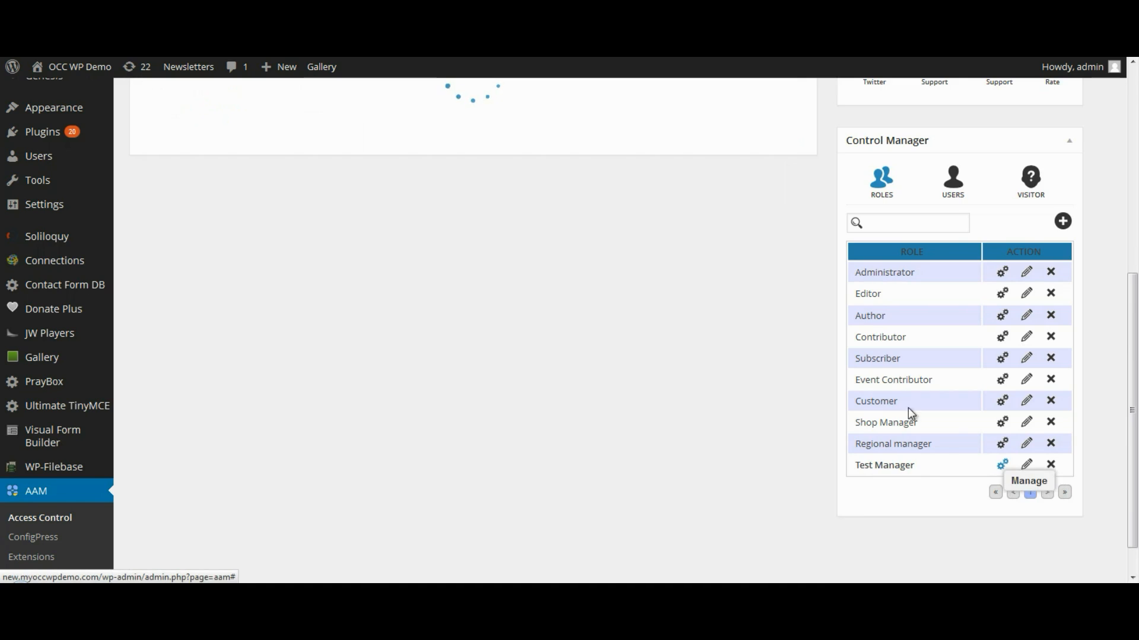
click(1000, 463)
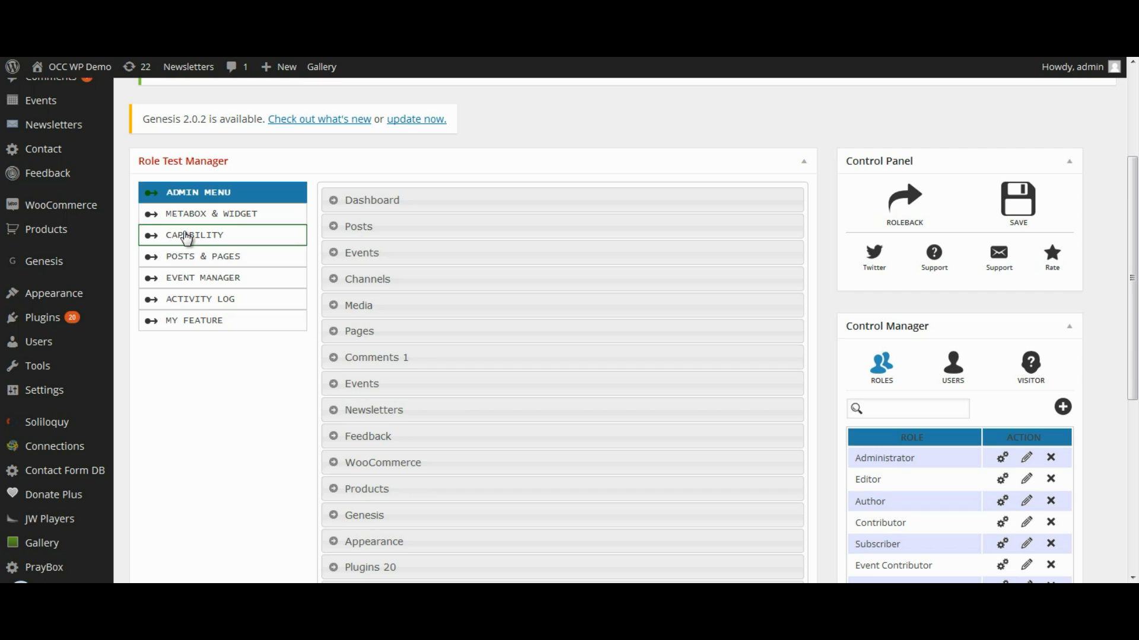
- Show Test Manager's capabilities with 100 entries per page
click(194, 235)
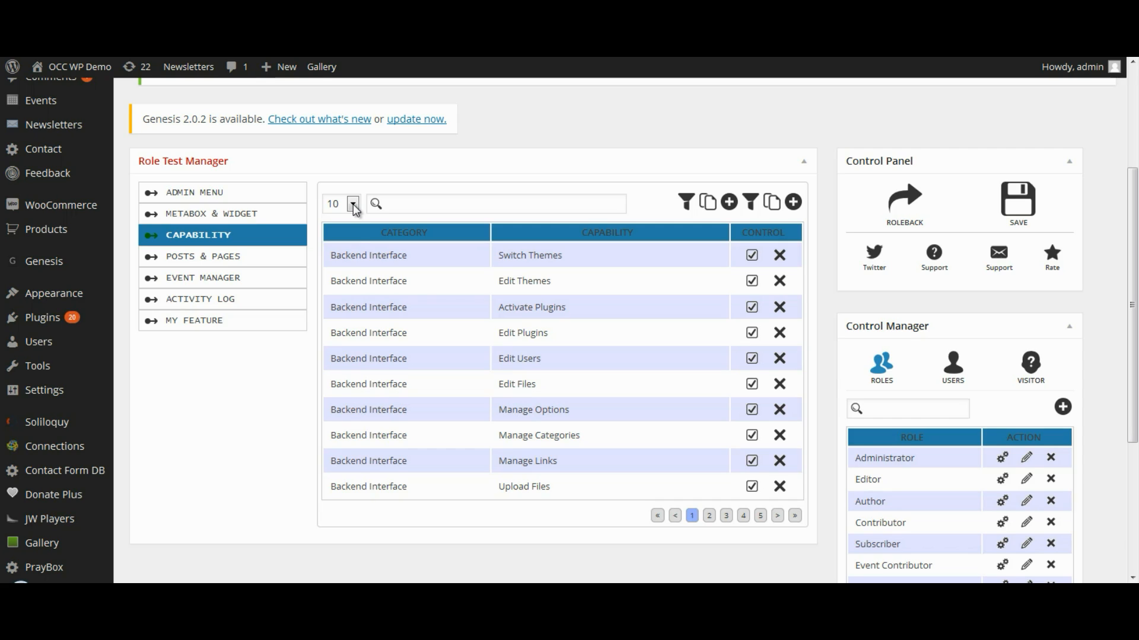
click(353, 204)
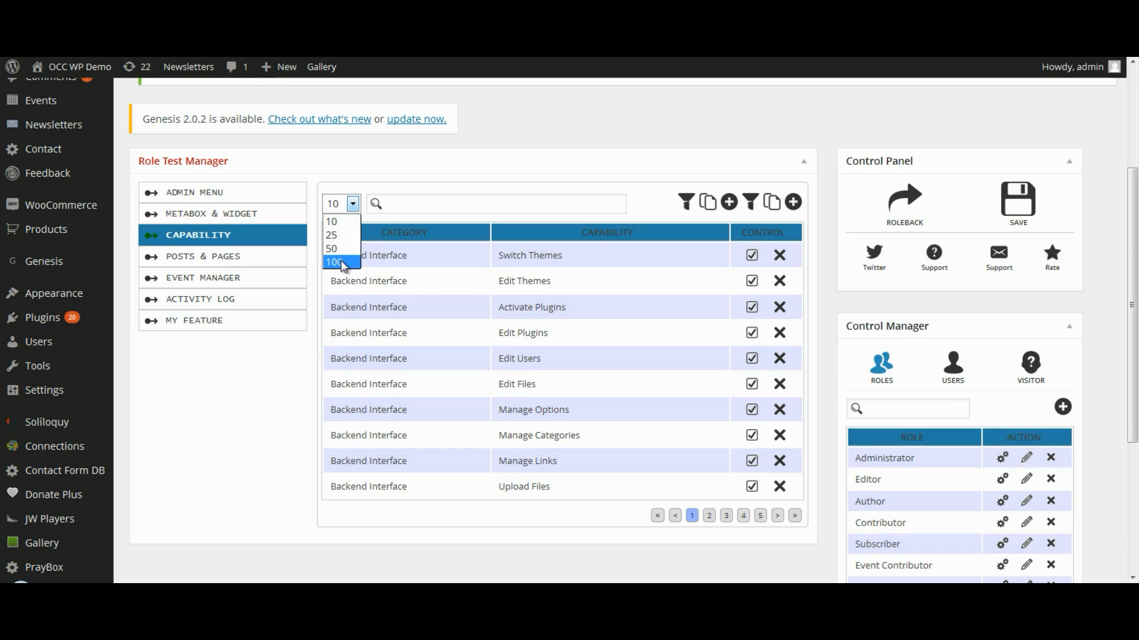
click(335, 262)
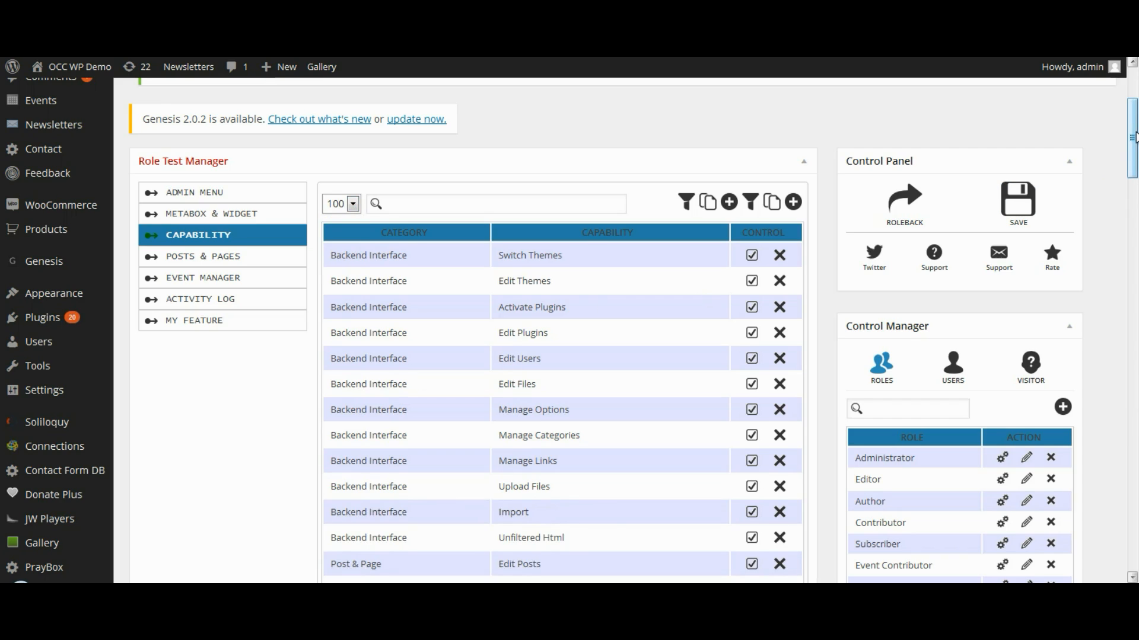
scroll(down, 3)
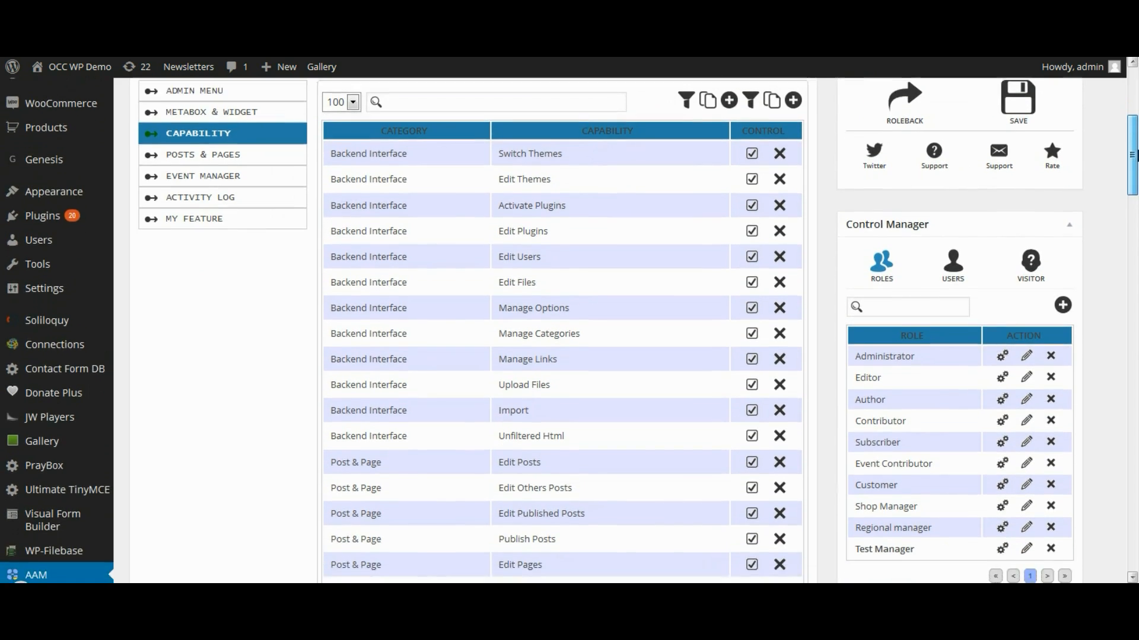
- Uncheck Test Manager's Level 10 capability in the System rows
scroll(down, 3)
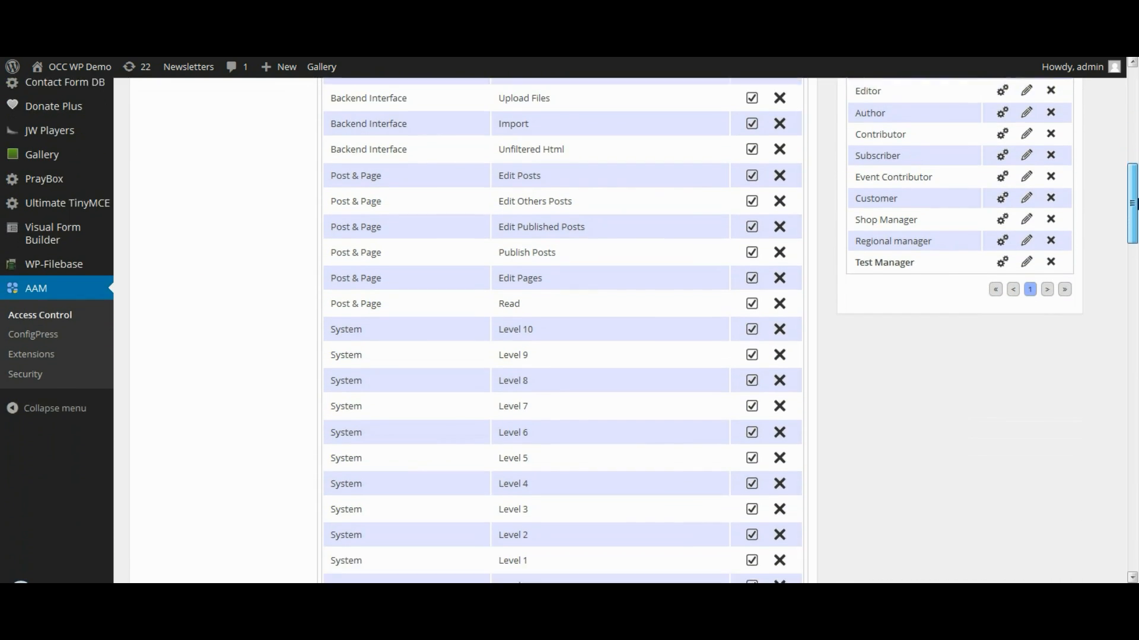
scroll(down, 3)
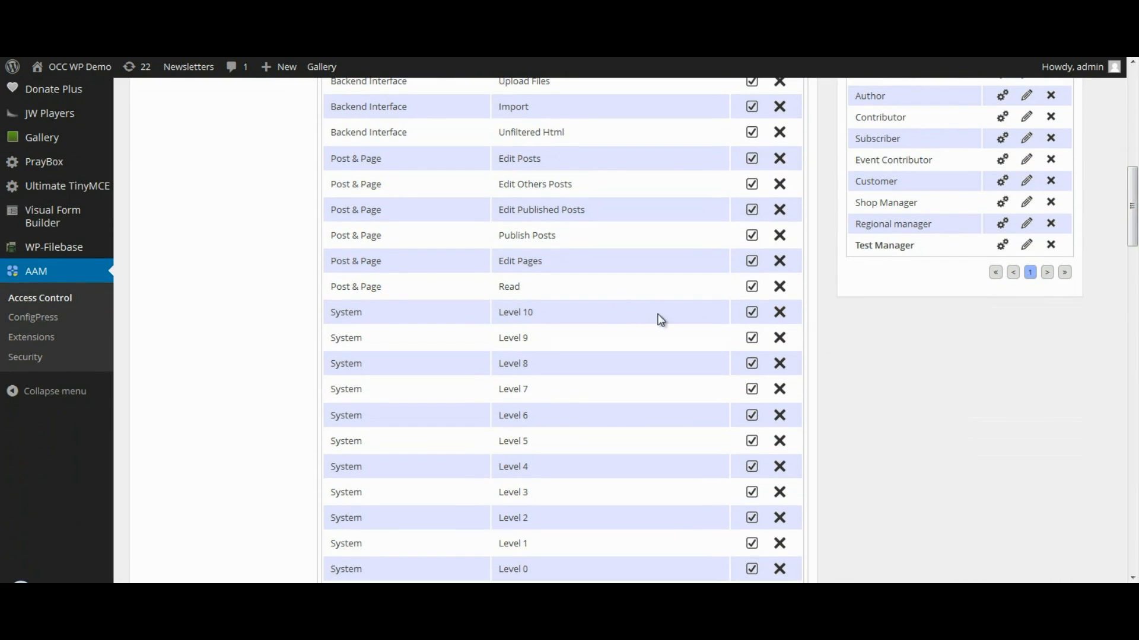
click(751, 311)
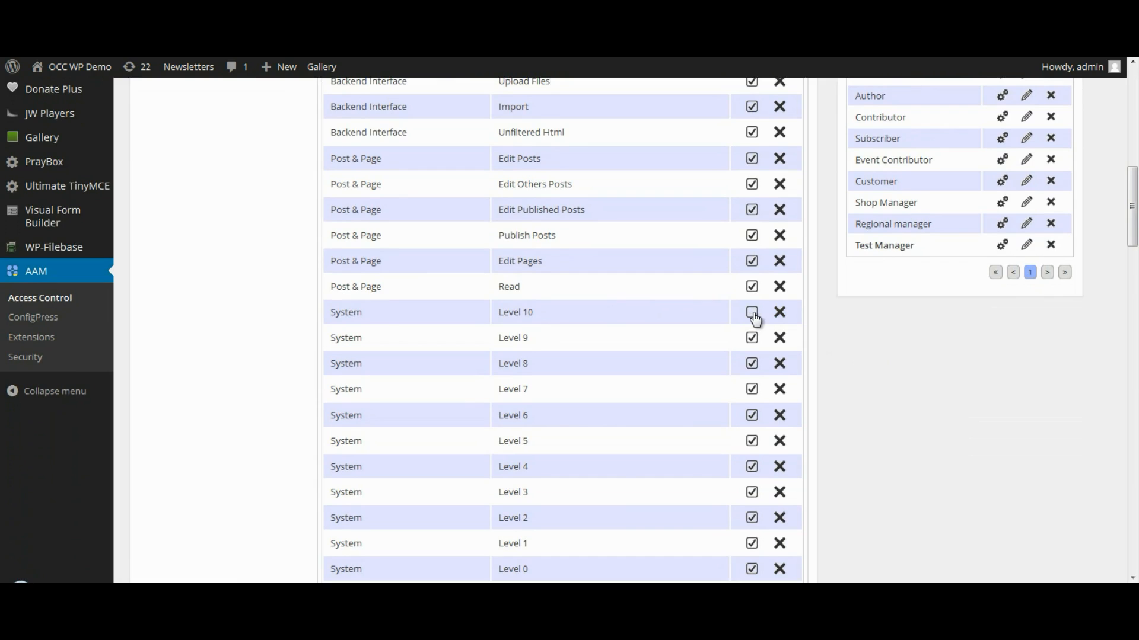
click(752, 312)
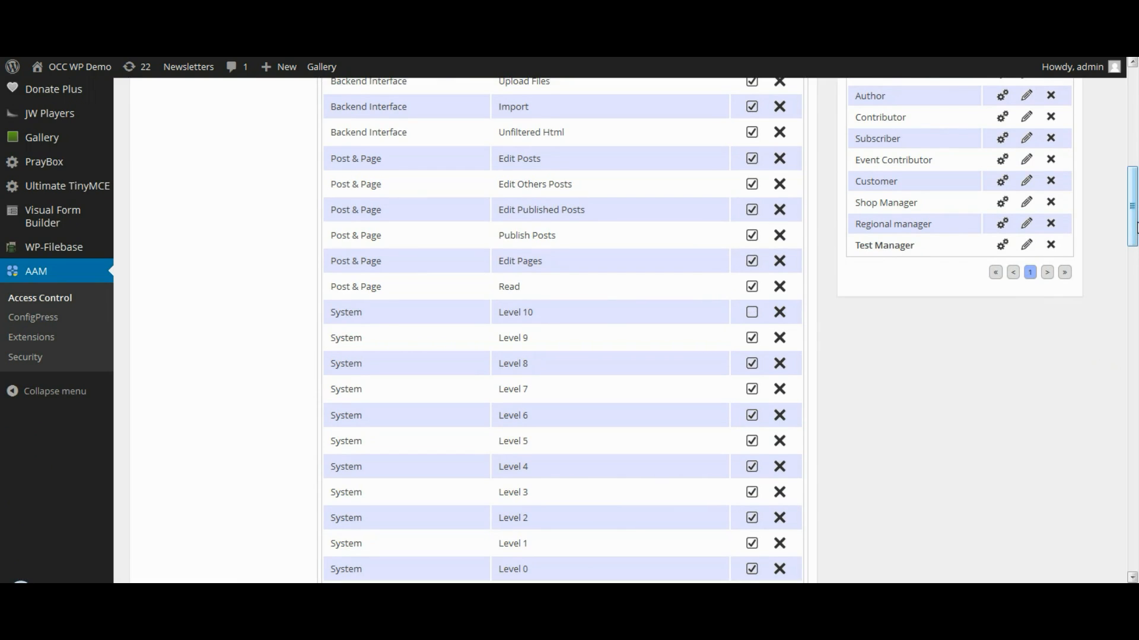
- Uncheck the Delete Users and Remove Users capabilities for Test Manager
scroll(down, 3)
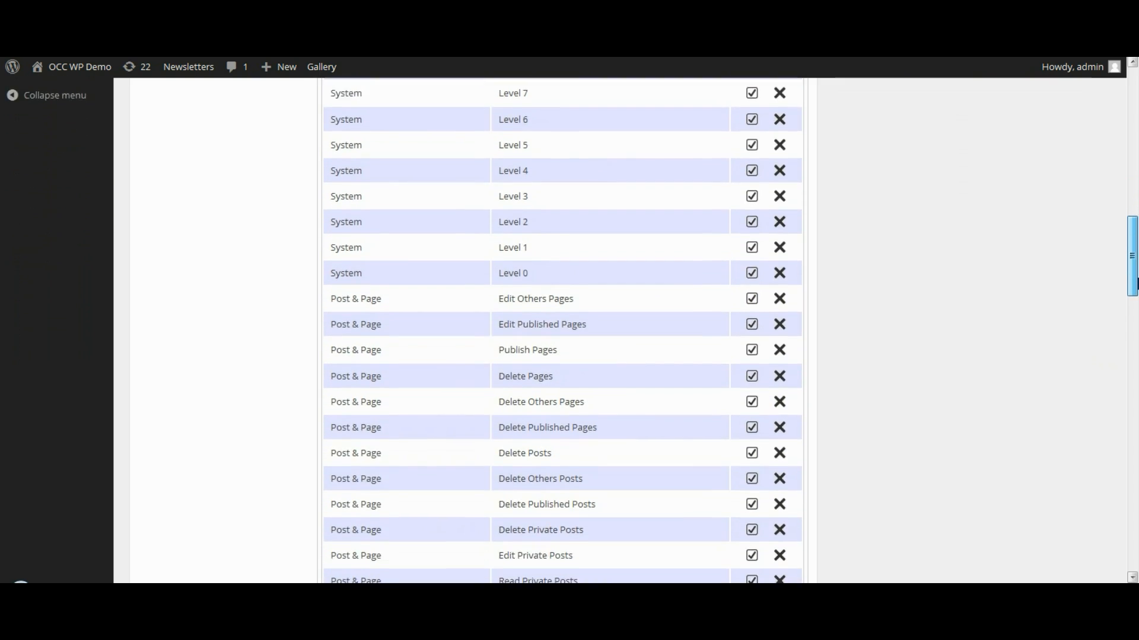
scroll(down, 3)
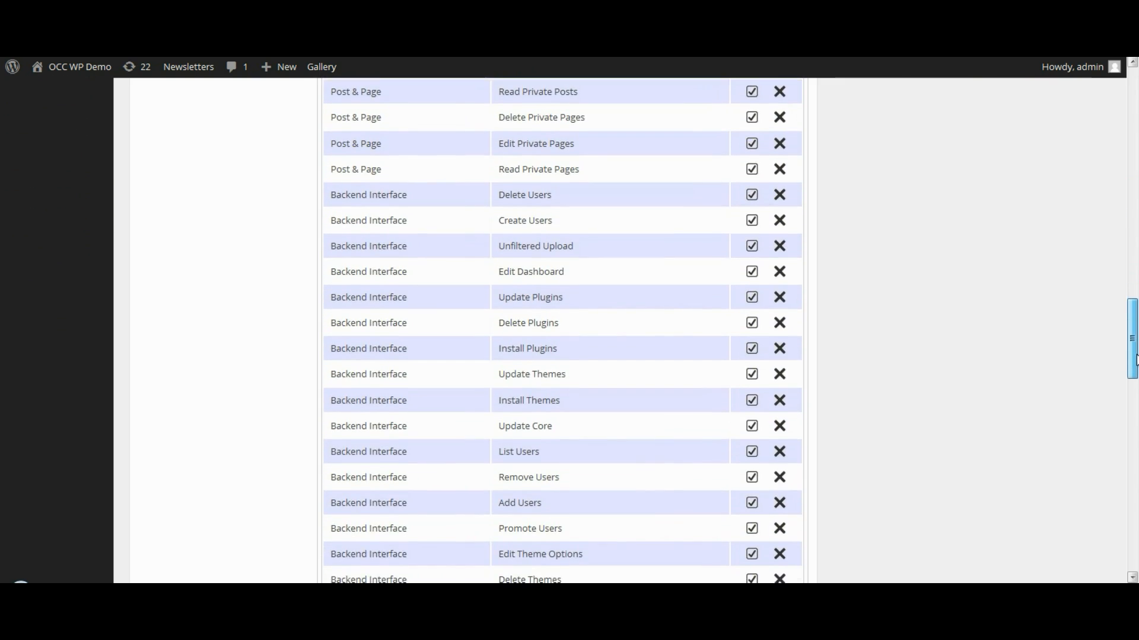
scroll(down, 3)
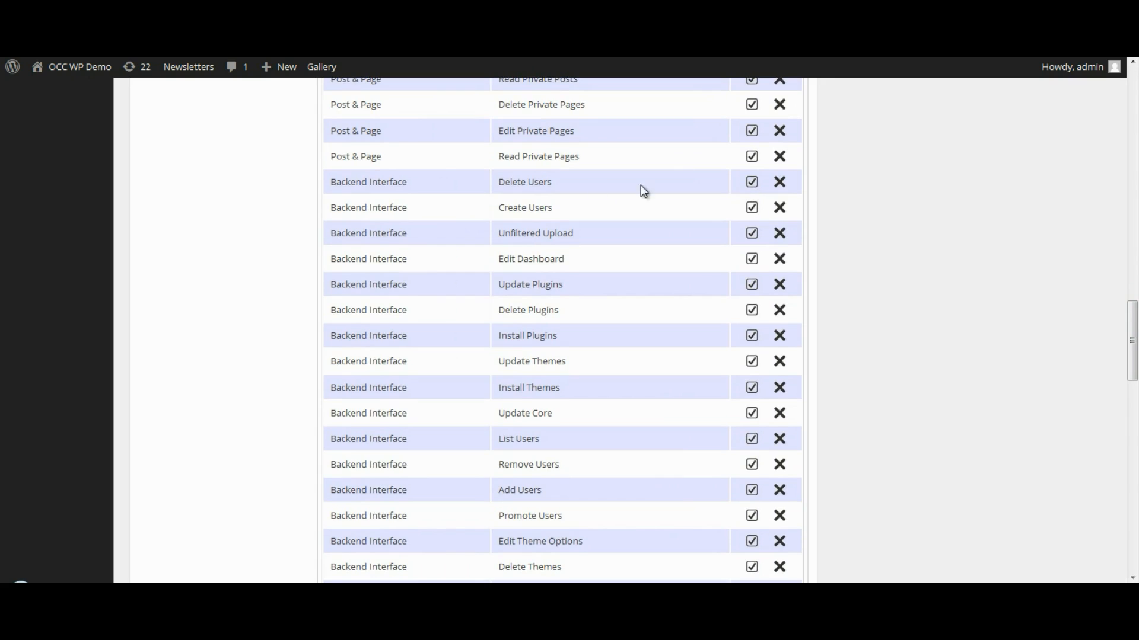
click(752, 181)
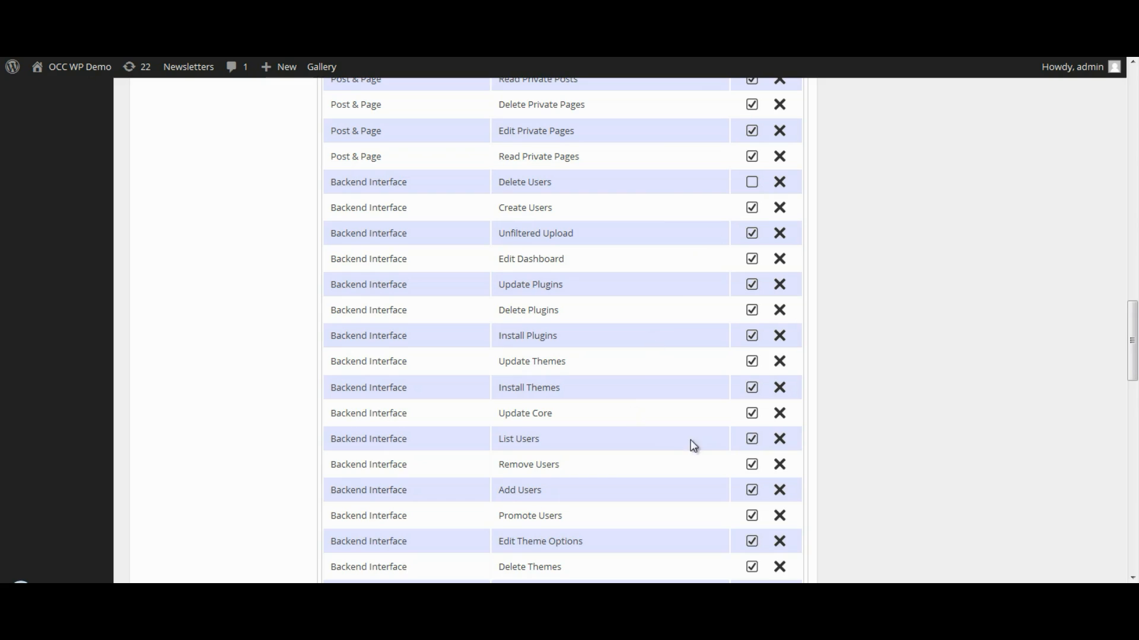
click(751, 464)
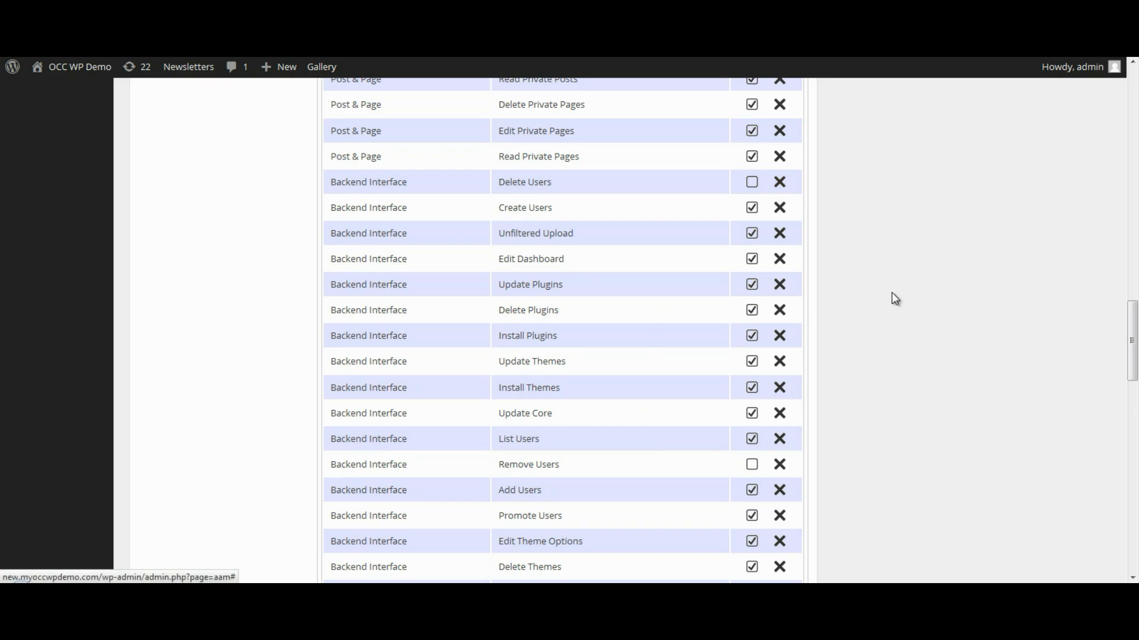
mouse_move(925, 415)
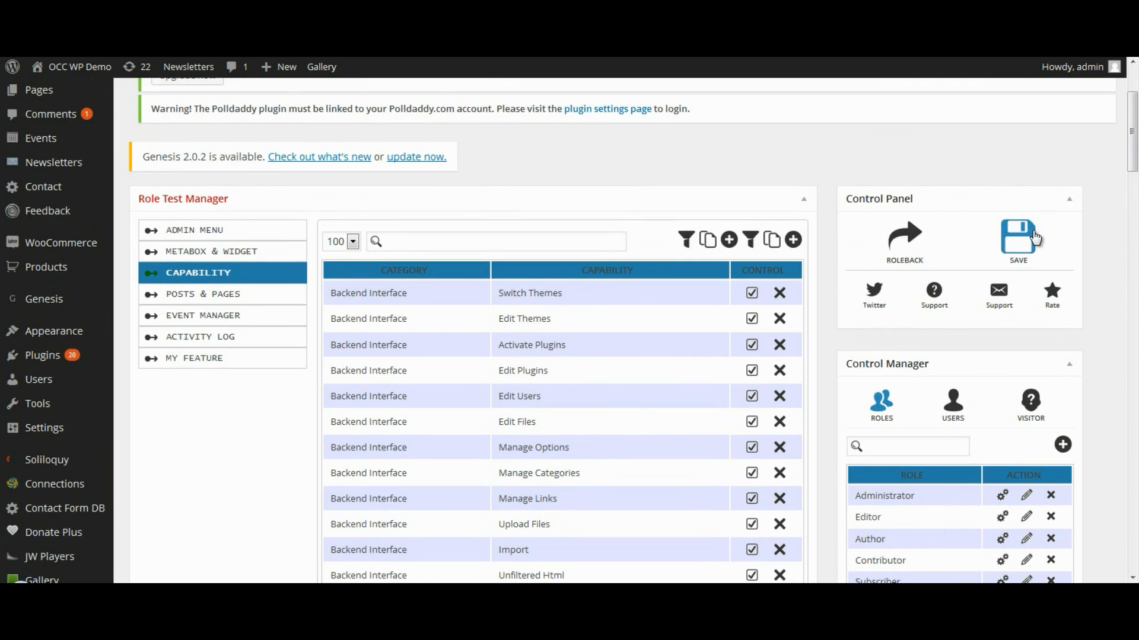
- Save Test Manager's capability changes and return to its settings panel
click(1017, 239)
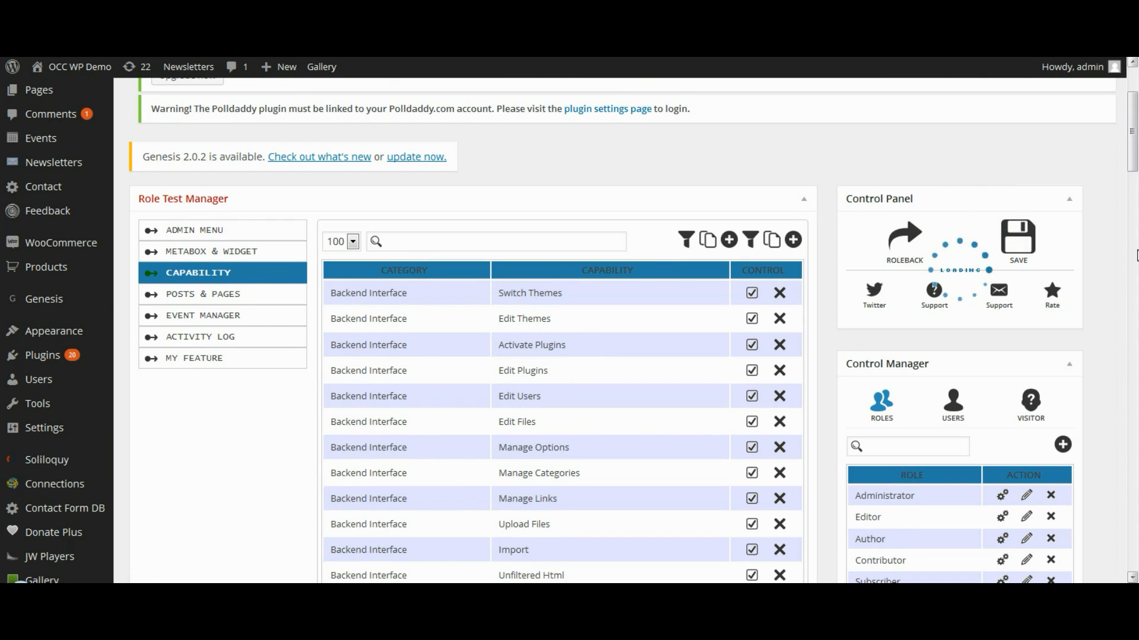
click(198, 229)
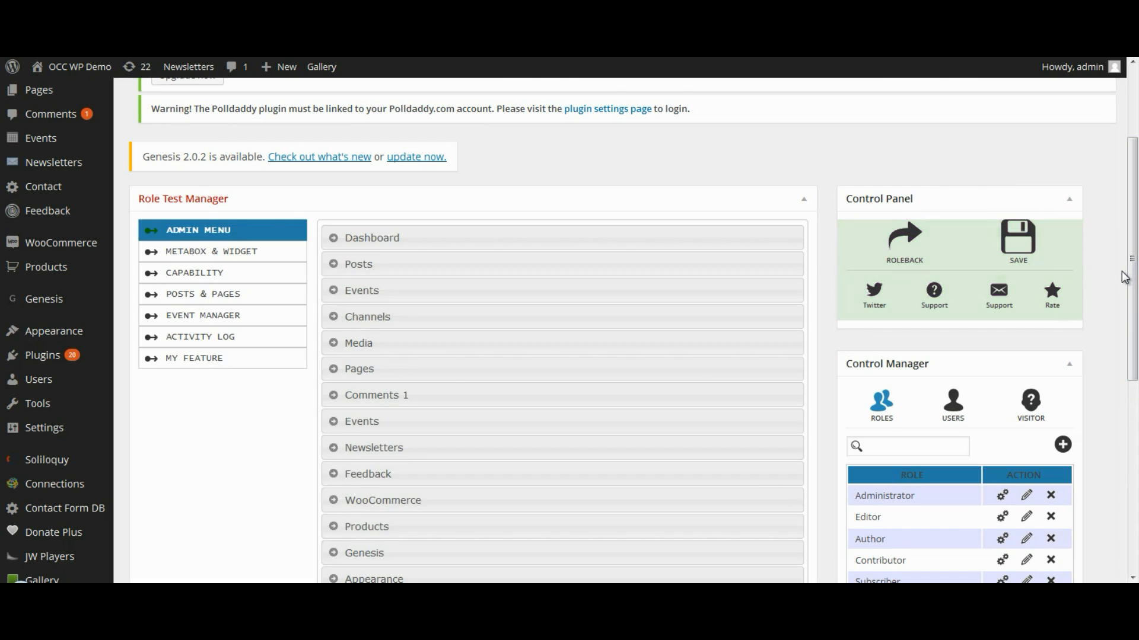